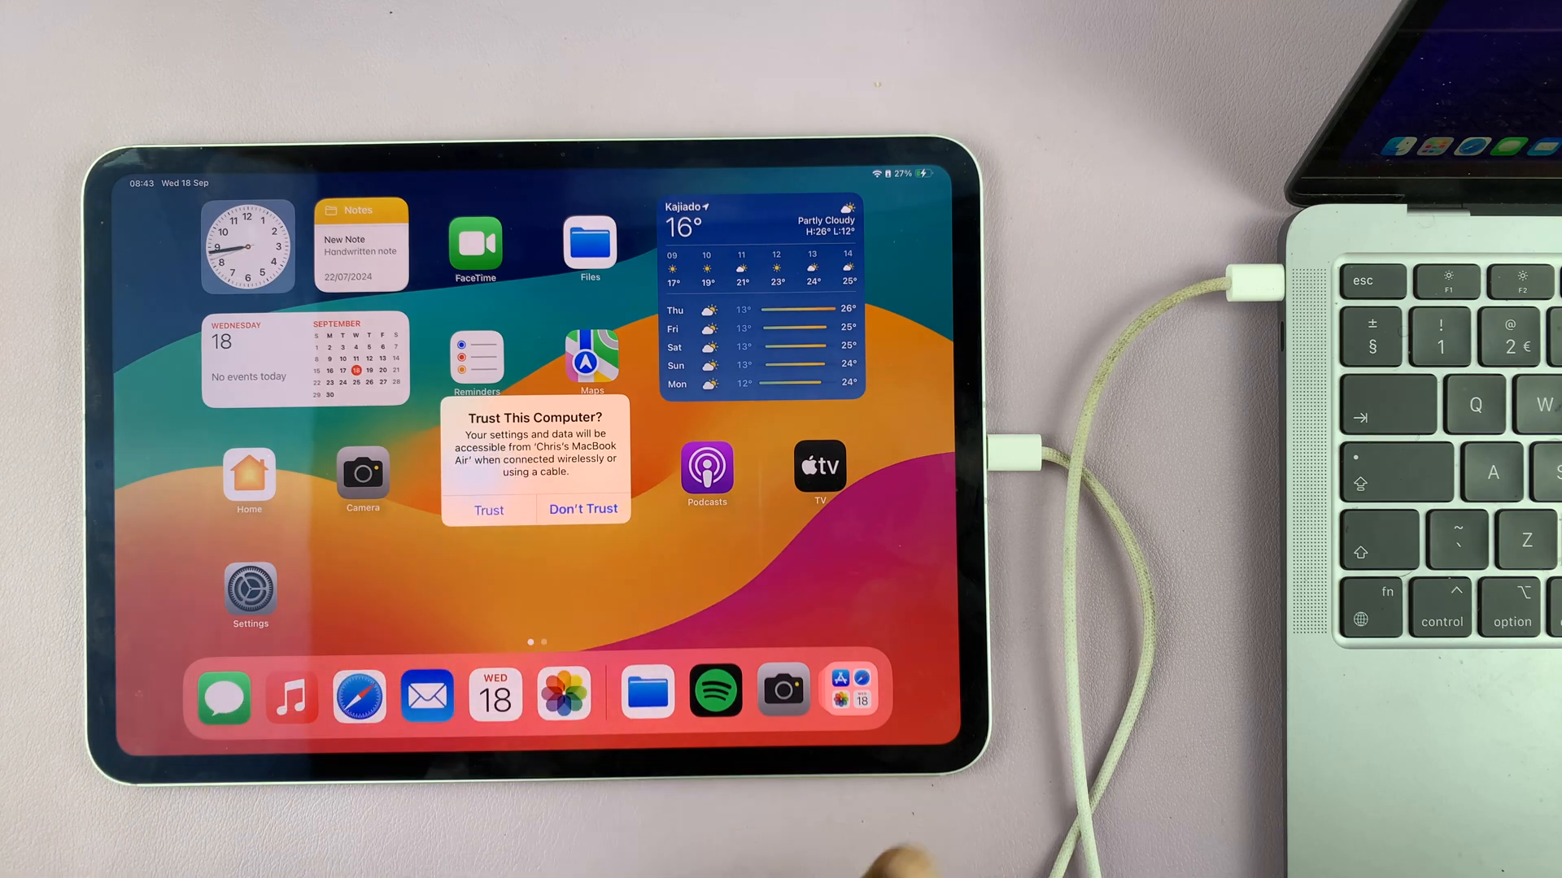
- Accept the 'Trust This Computer?' alert so the iPad asks for its passcode
left_click(488, 509)
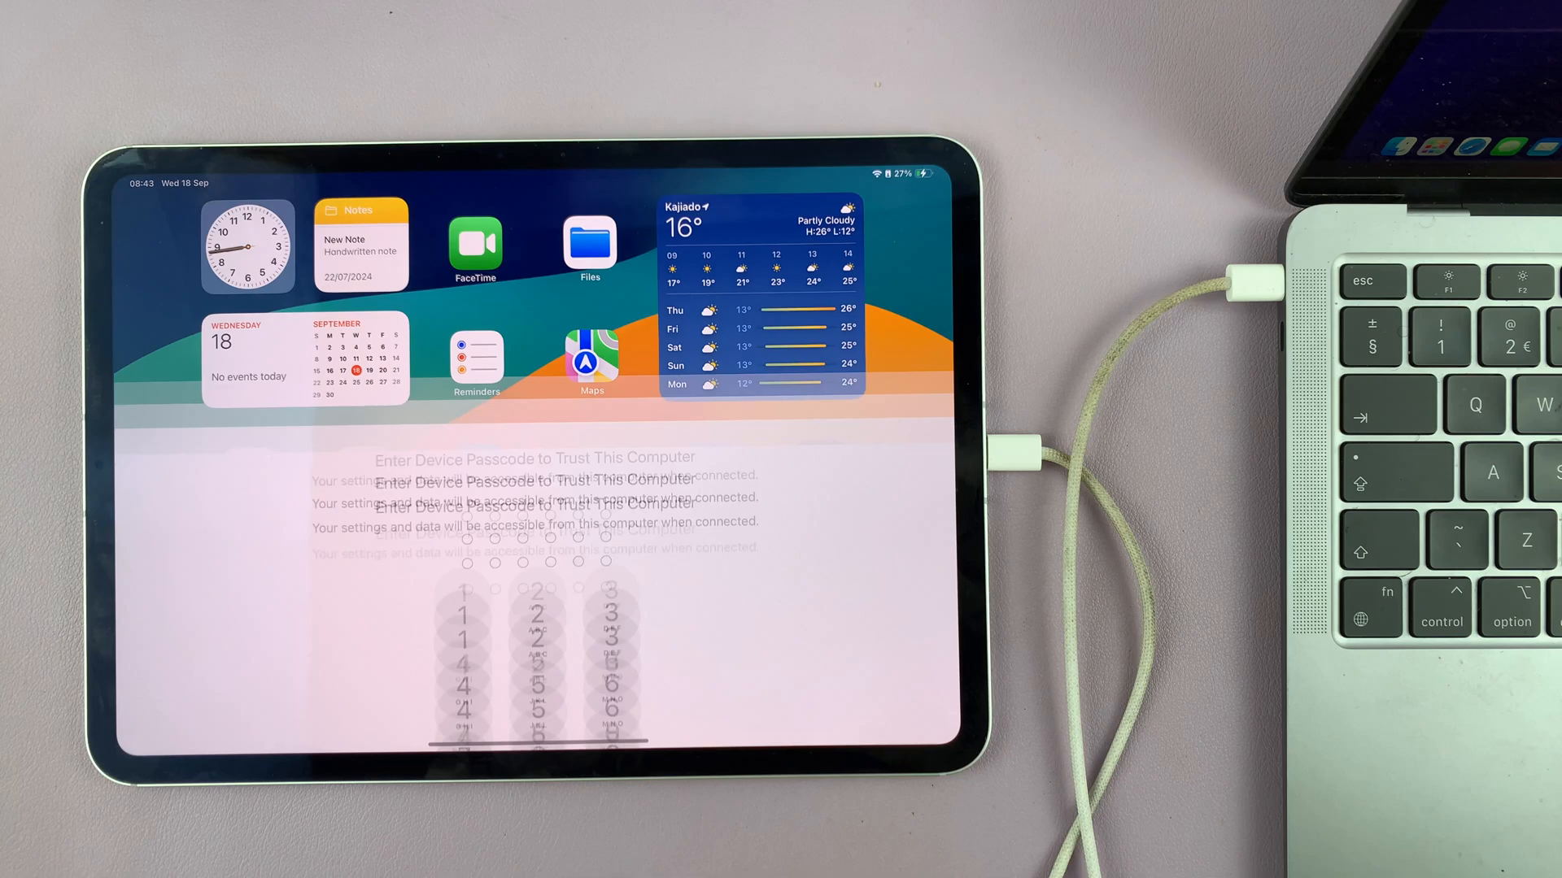